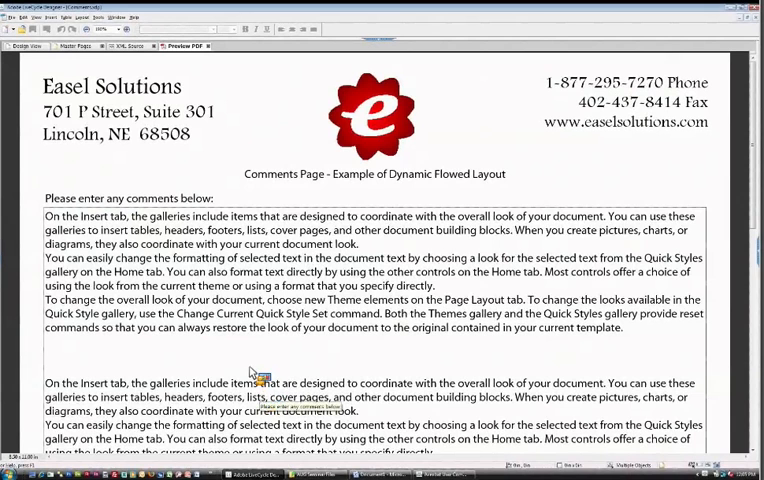
Scroll the master page while laying out the Easel Solutions header, logo and page title
scroll("up", 3)
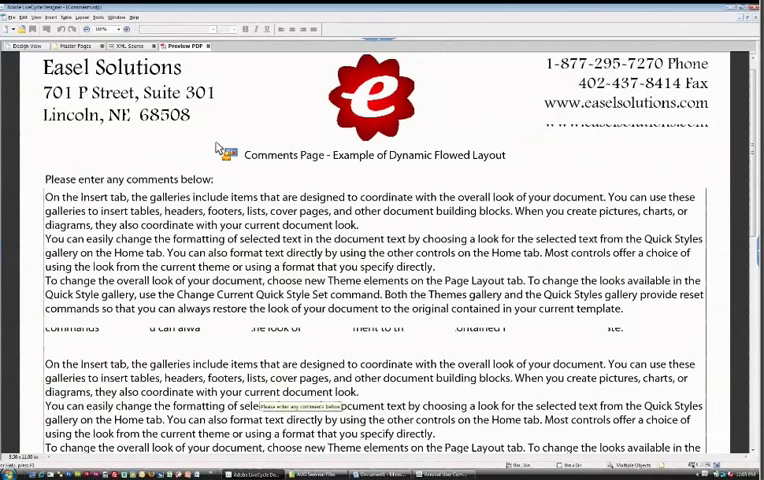
mouse_move(218, 146)
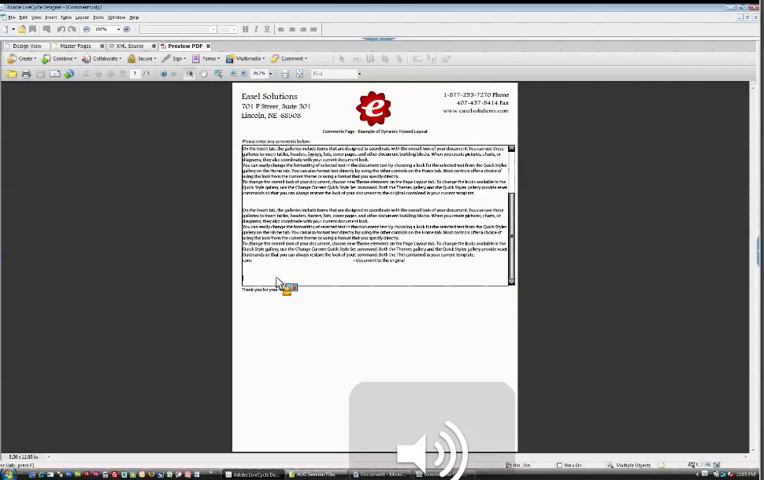
mouse_move(288, 320)
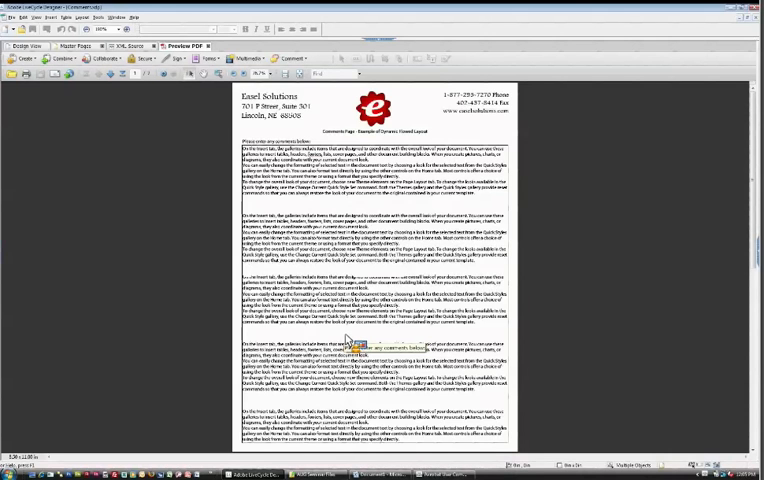
scroll("down", 3)
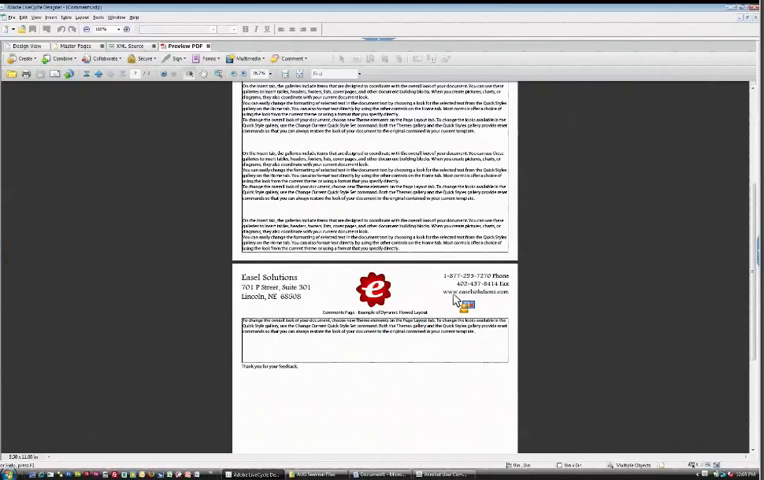
mouse_move(130, 180)
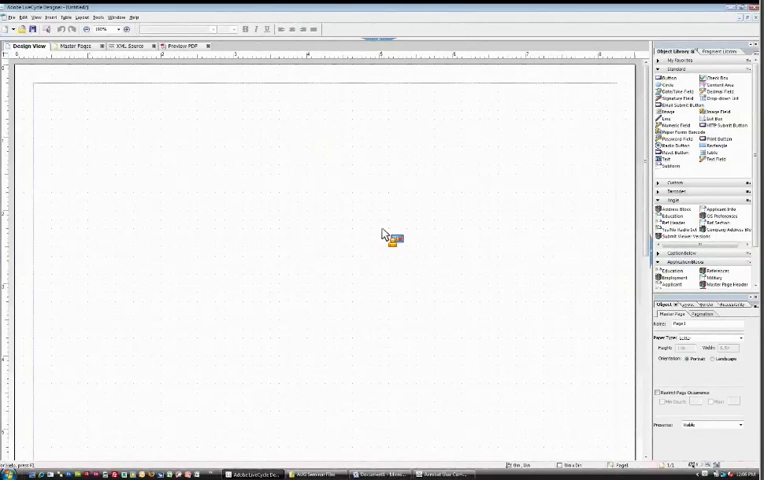
mouse_move(152, 176)
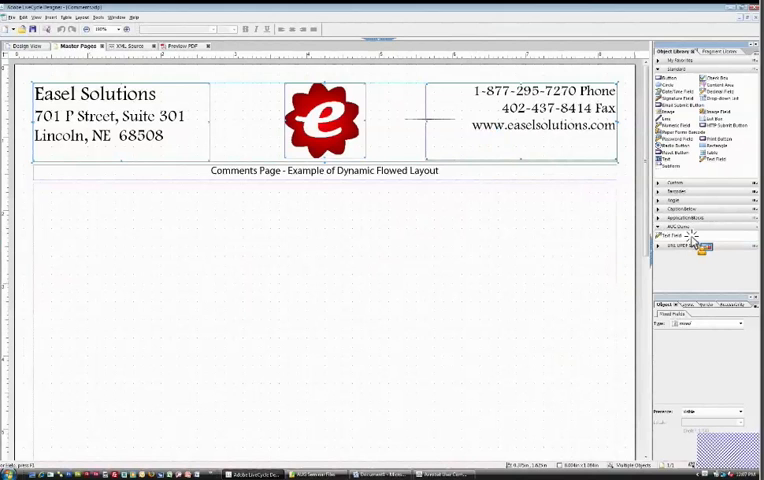
Add the selected header objects to the Object Library as 'Header Information'
left_click(692, 238)
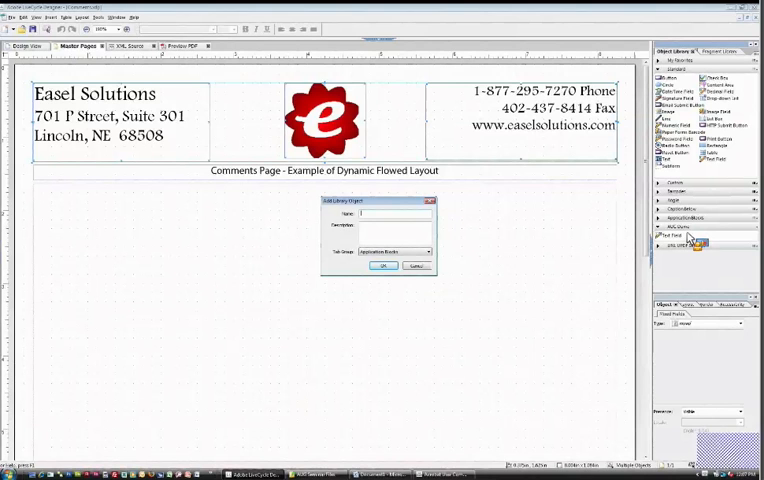
type("Header Information")
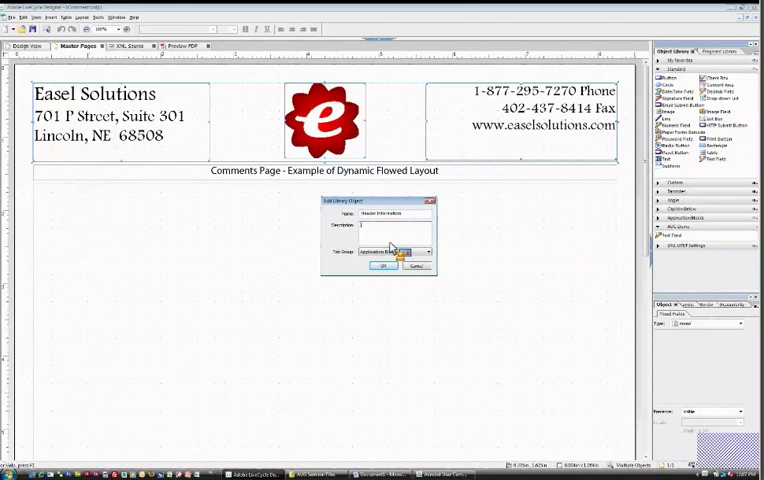
left_click(428, 252)
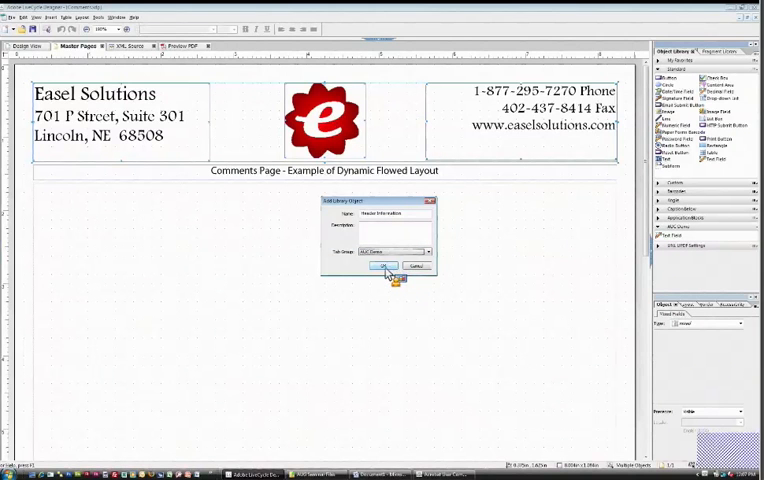
left_click(384, 266)
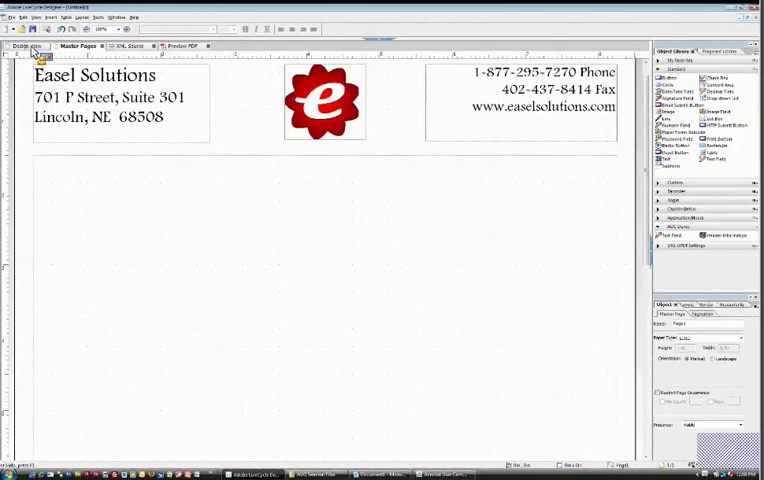
Return from the master page to the Design View body page layout
left_click(28, 46)
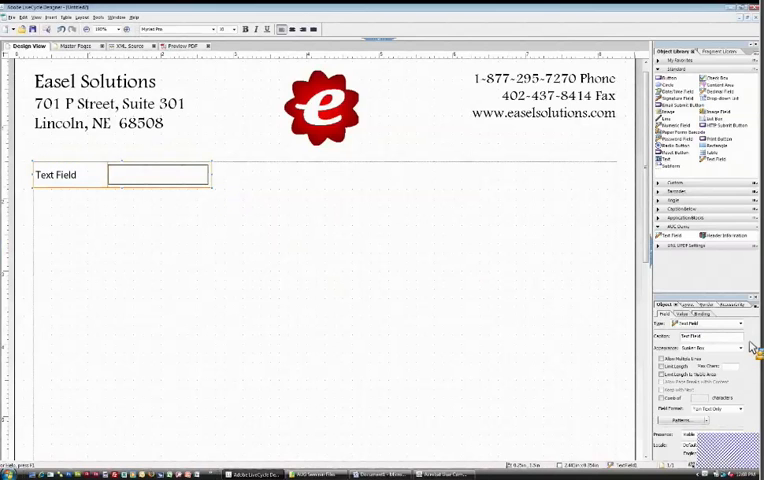
Set the field's caption position to Top and caption it 'Please Enter Comments Below'
left_click(680, 304)
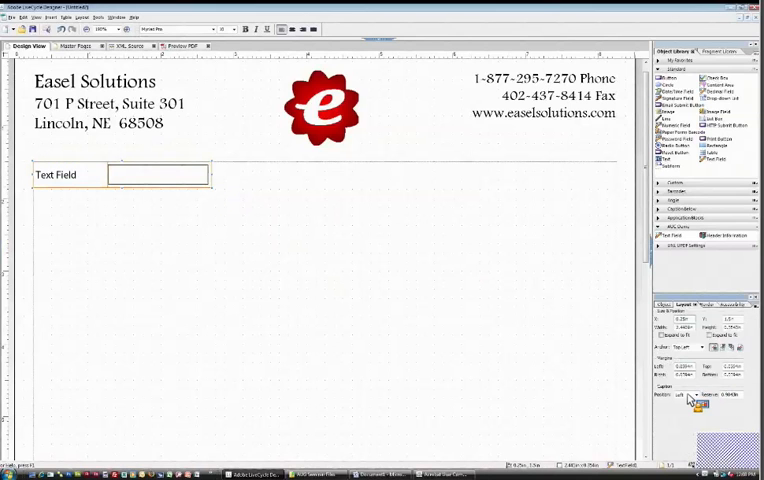
left_click(688, 396)
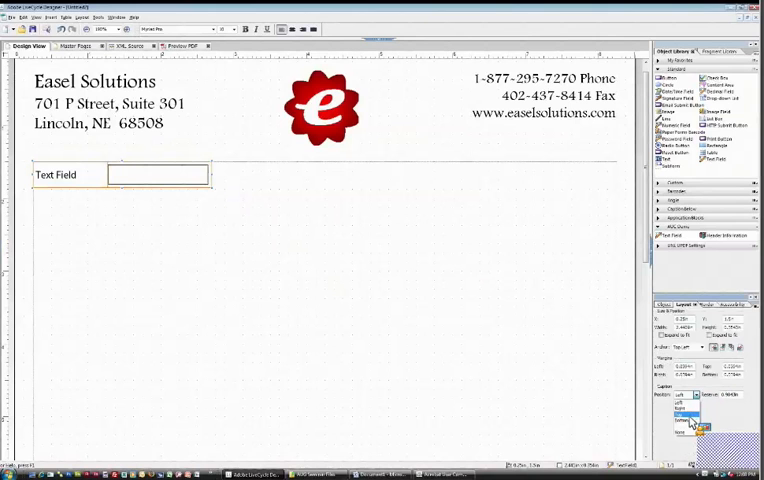
left_click(684, 422)
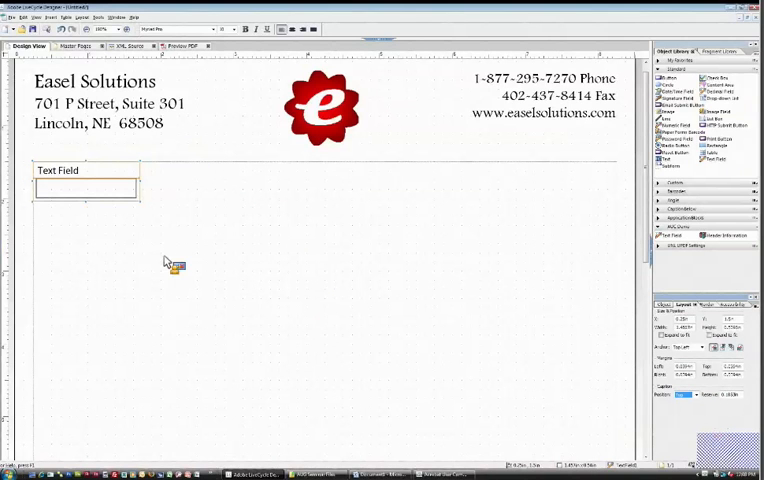
mouse_move(144, 190)
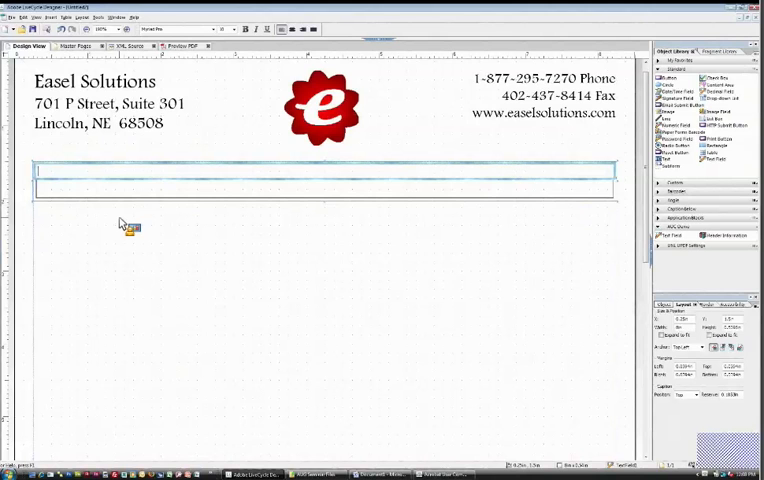
type("Please Enter")
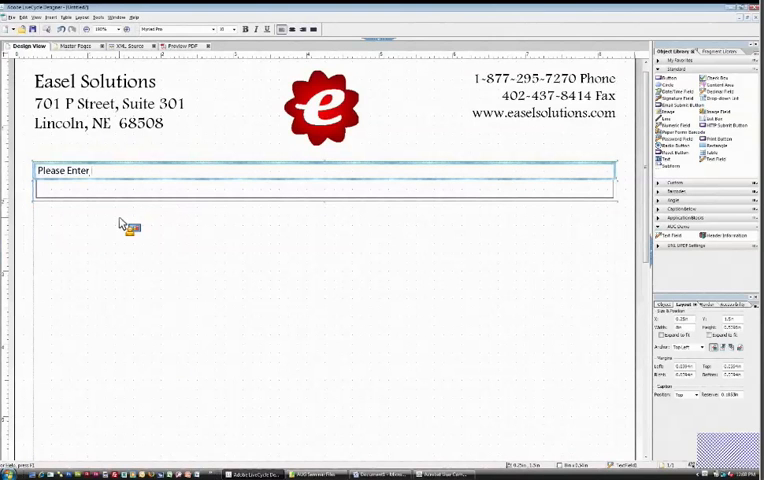
type("Comments Below:")
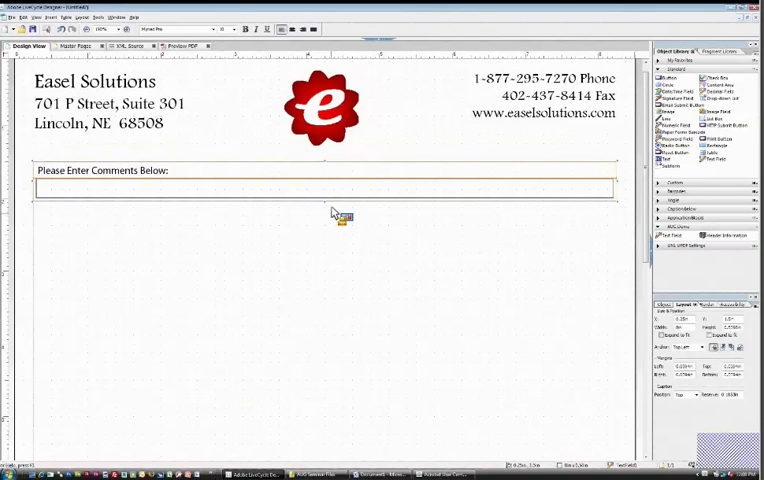
mouse_move(560, 248)
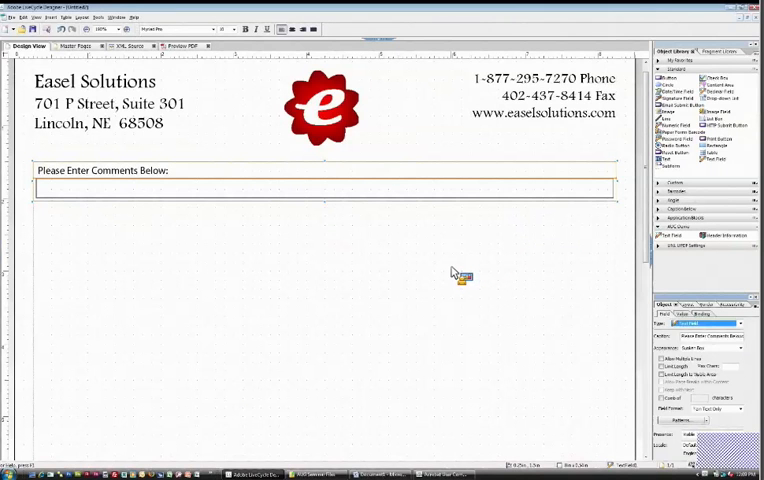
mouse_move(552, 292)
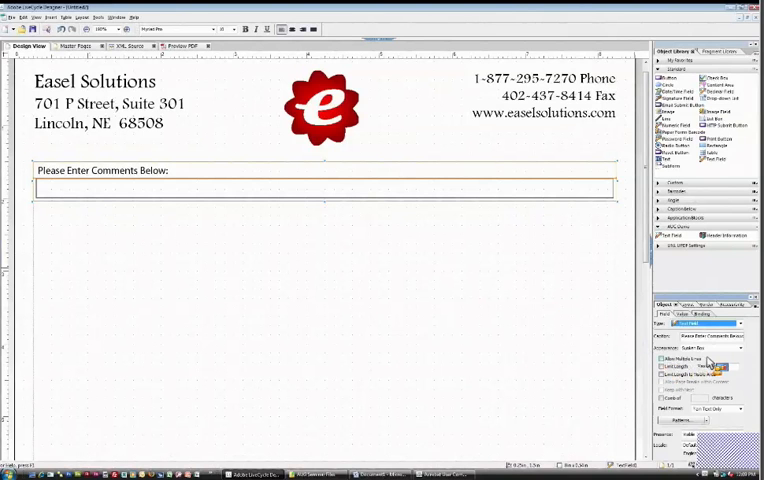
mouse_move(554, 320)
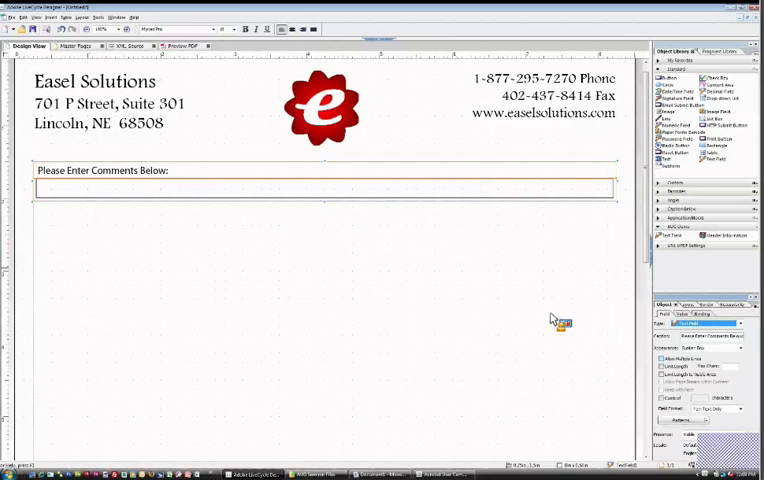
mouse_move(448, 308)
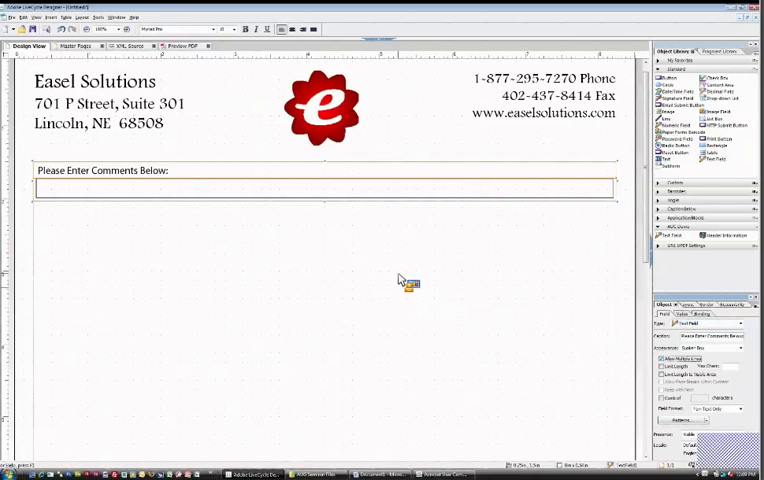
mouse_move(258, 122)
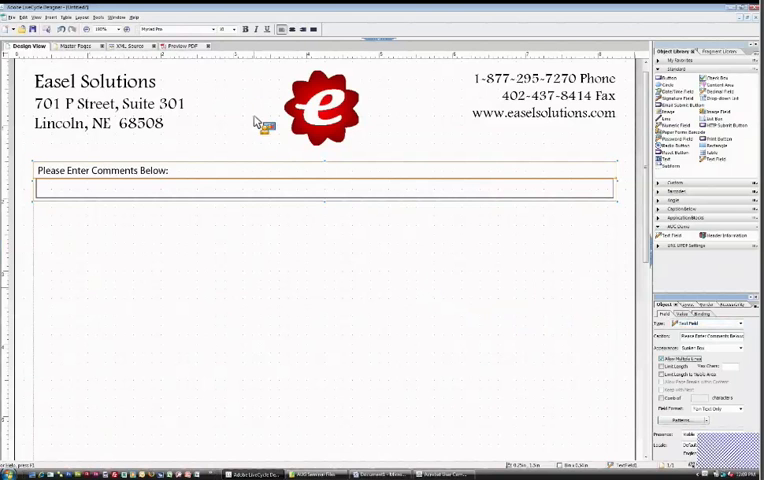
Switch to the Preview PDF view of the form
left_click(180, 46)
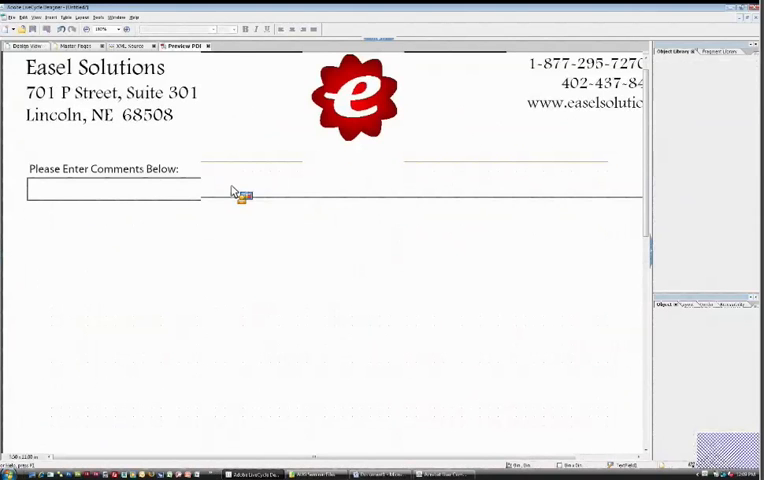
Enter test lines such as 'Hello' and 'this is another line' in the preview, then return to Design View
type("Hel")
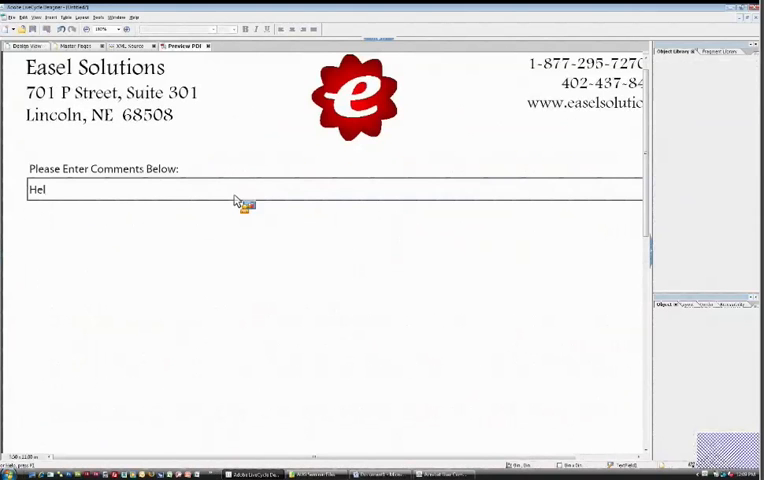
type("this")
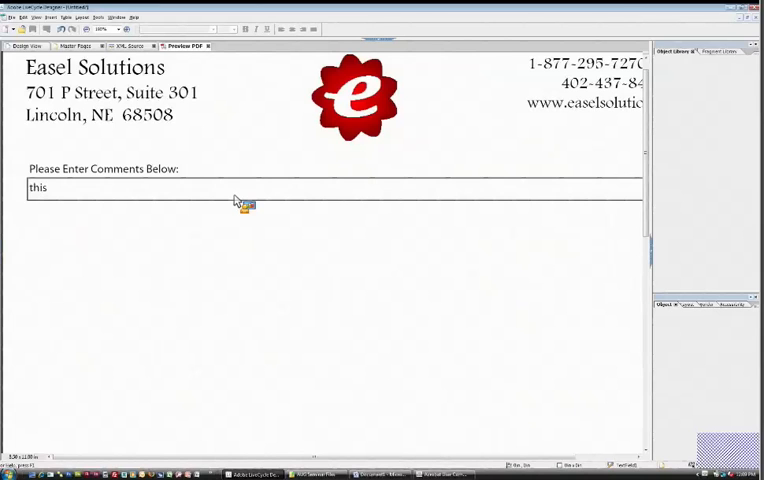
type("is another line")
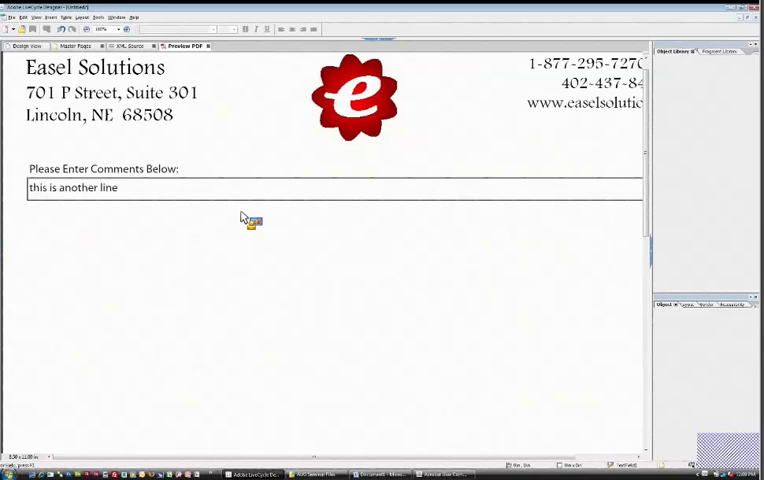
type("Hello")
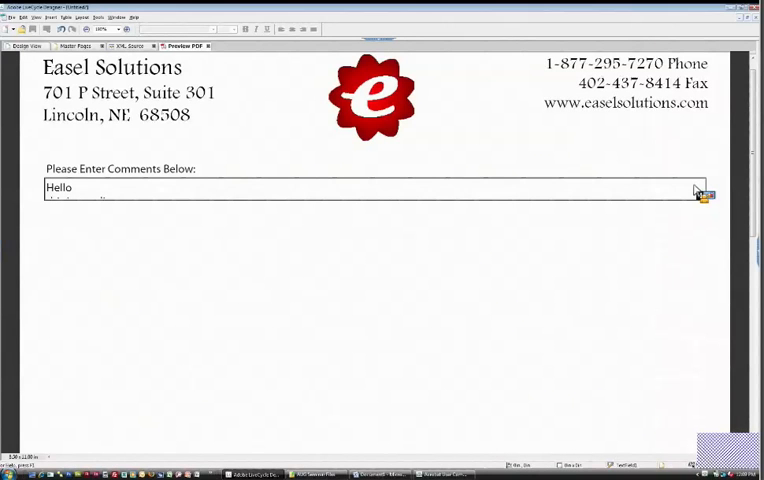
mouse_move(722, 212)
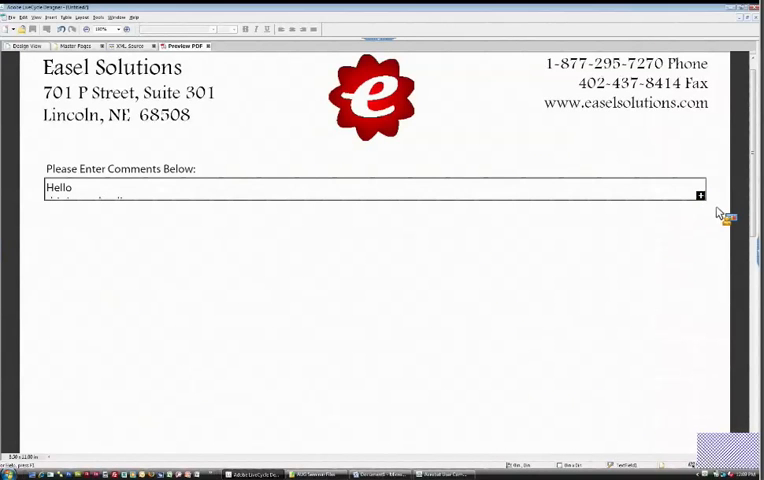
mouse_move(520, 192)
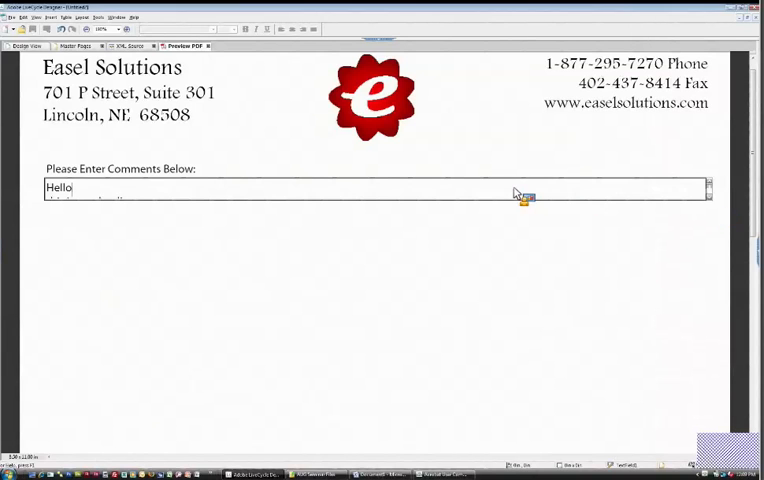
mouse_move(716, 204)
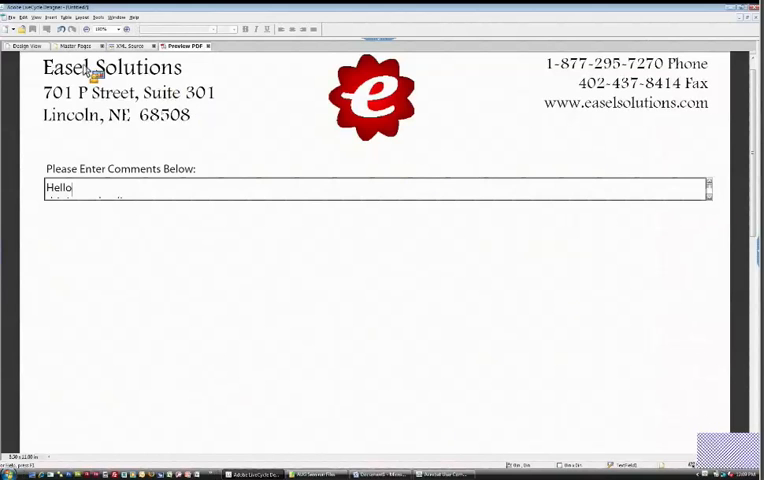
left_click(28, 46)
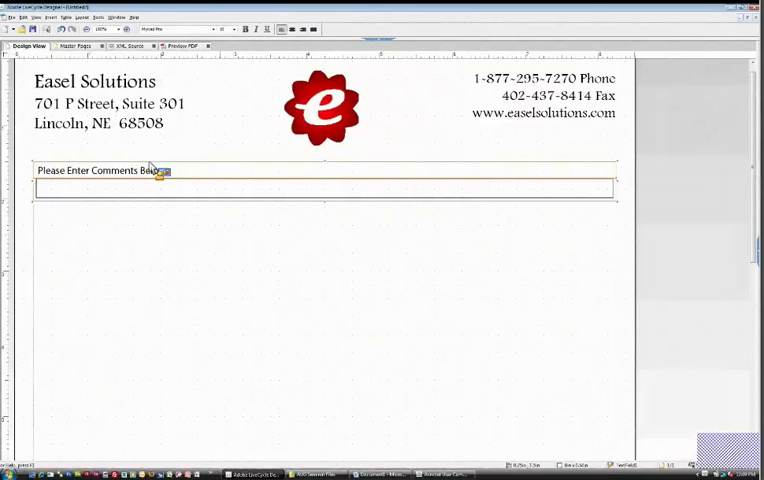
mouse_move(226, 238)
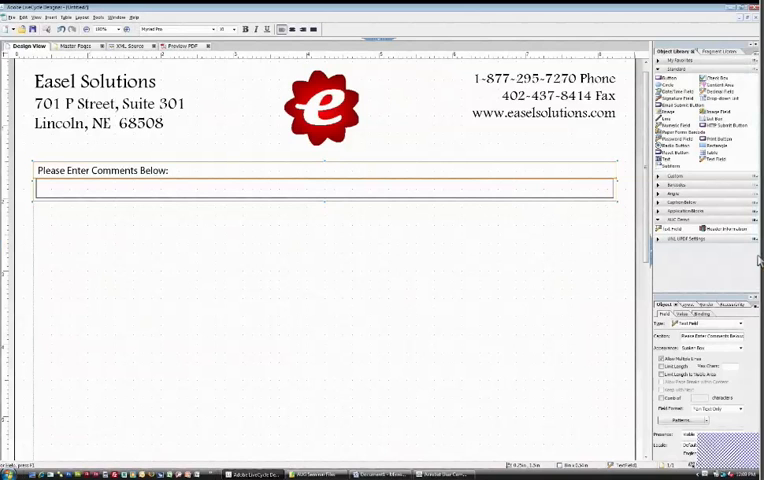
Select the comments field to show its Layout size settings
left_click(684, 304)
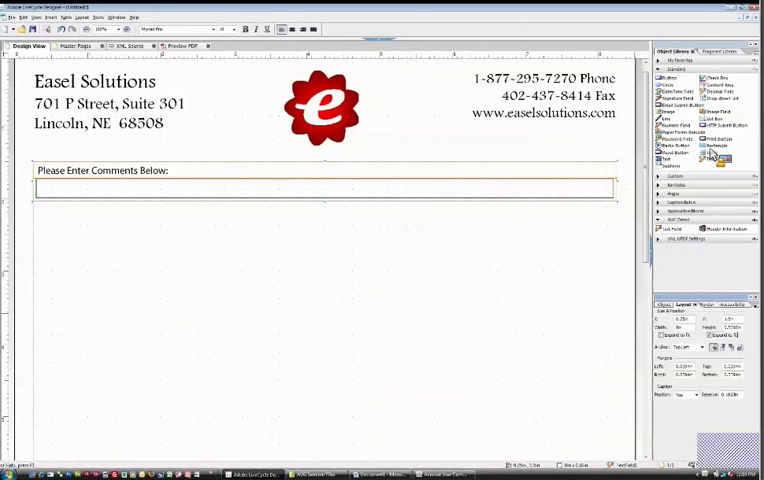
mouse_move(666, 160)
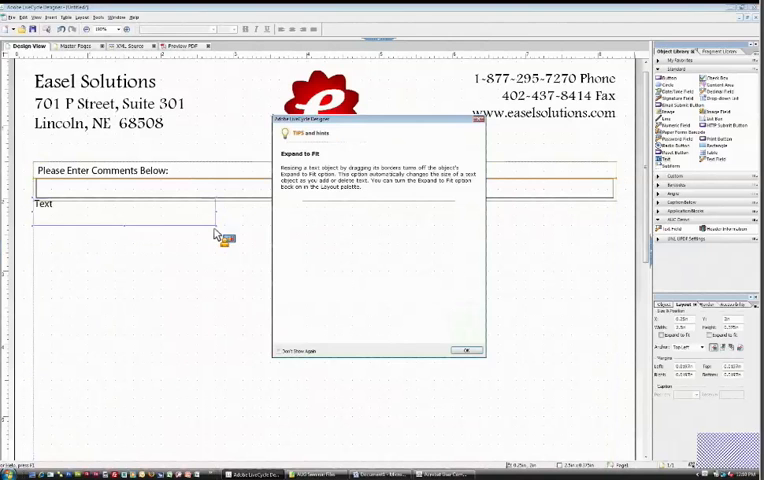
Dismiss the dynamic form warning and enter 'Thank you for your feedback' in the text object
left_click(464, 350)
type("T")
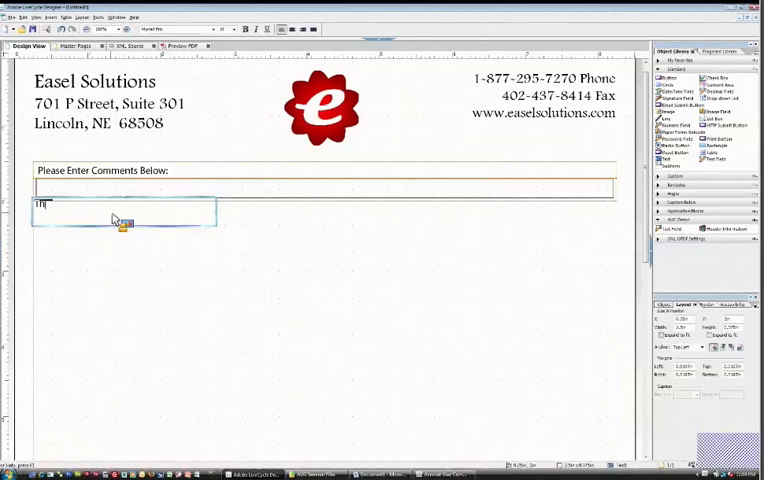
type("hank you for your")
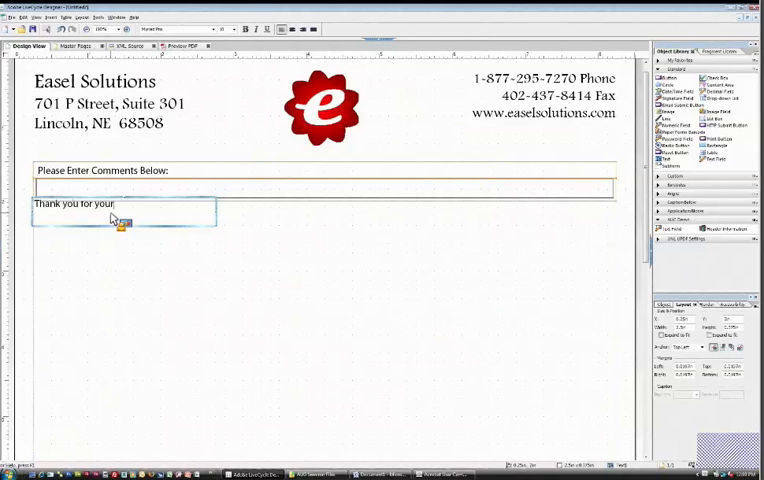
type("feedback!")
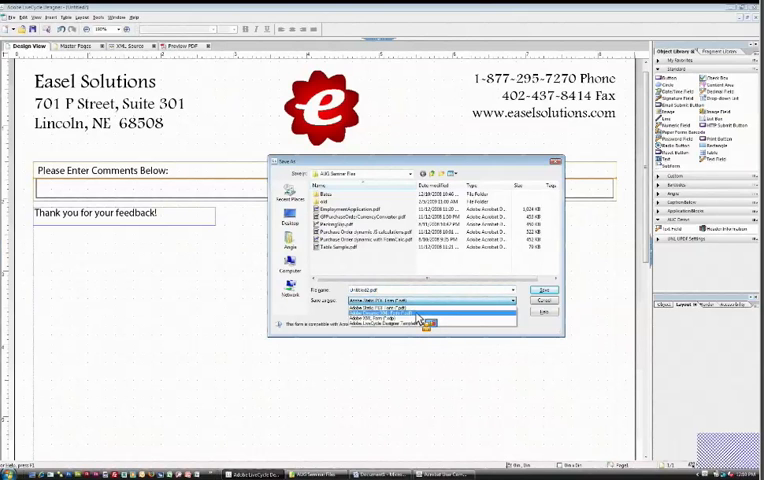
Save the form as a Dynamic XML Form (*.pdf) and preview it as a PDF
left_click(420, 318)
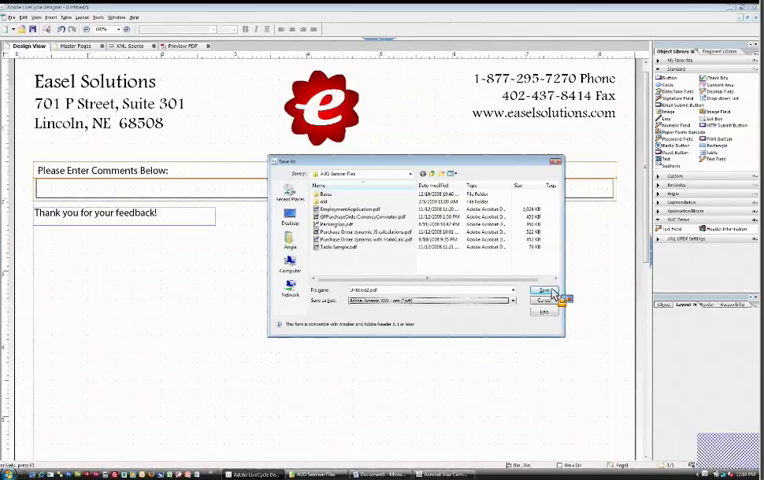
left_click(544, 292)
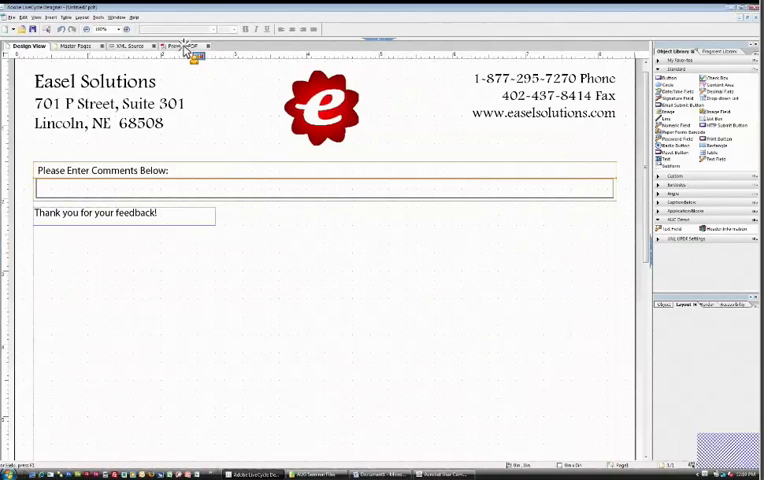
left_click(174, 46)
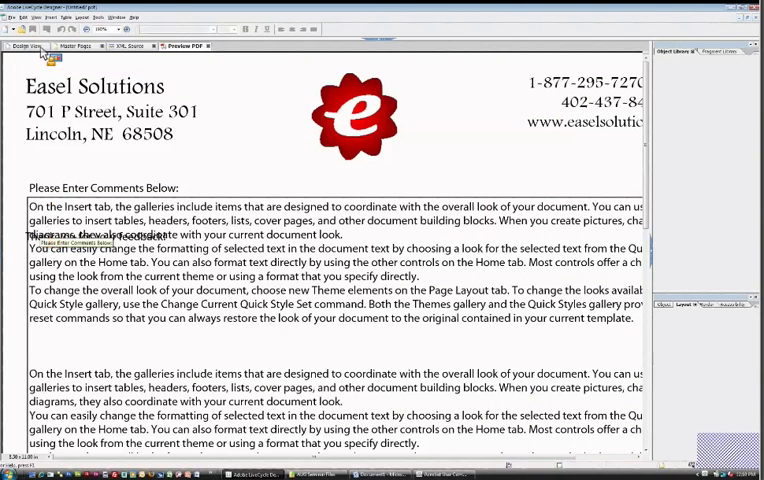
mouse_move(380, 284)
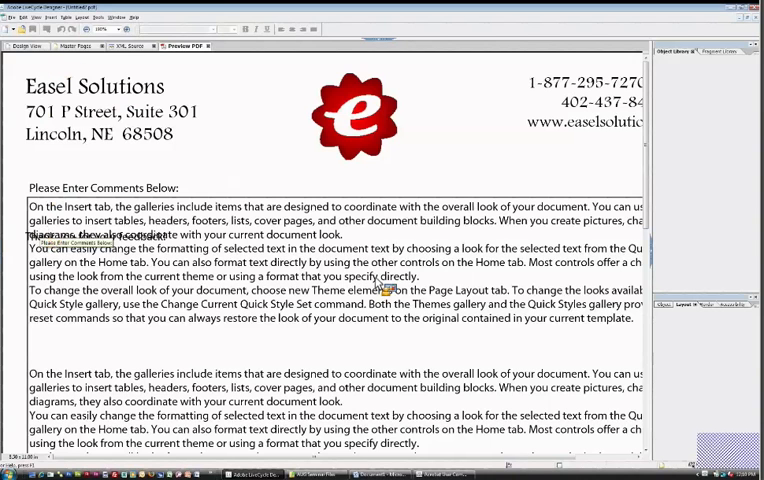
mouse_move(484, 392)
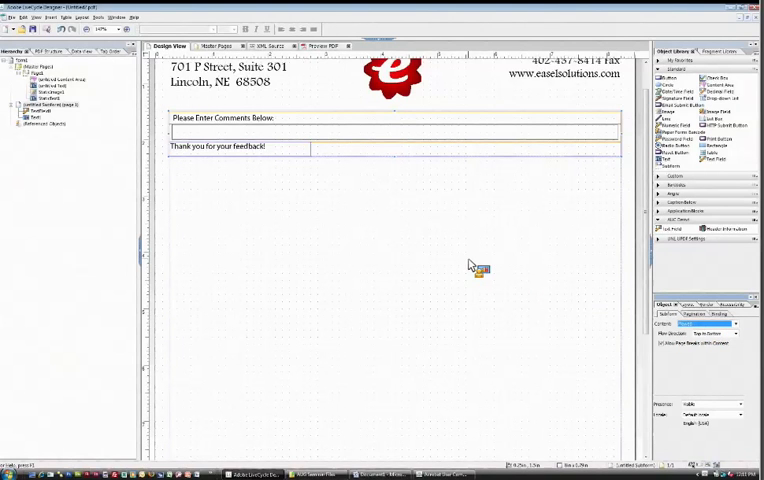
mouse_move(448, 256)
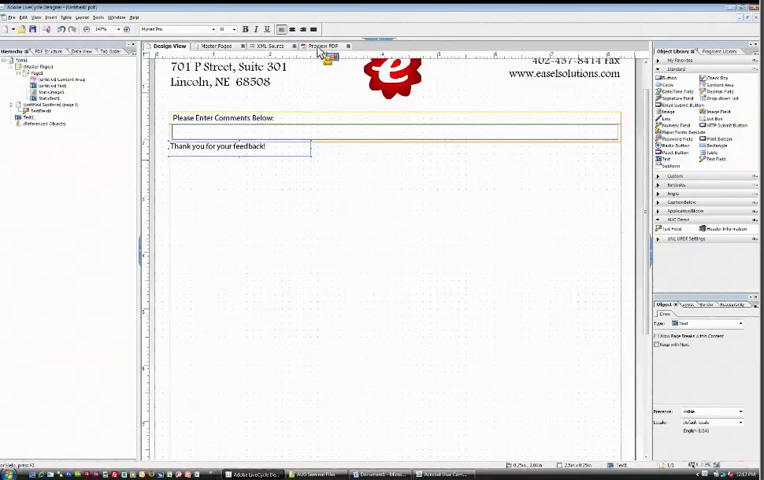
left_click(328, 46)
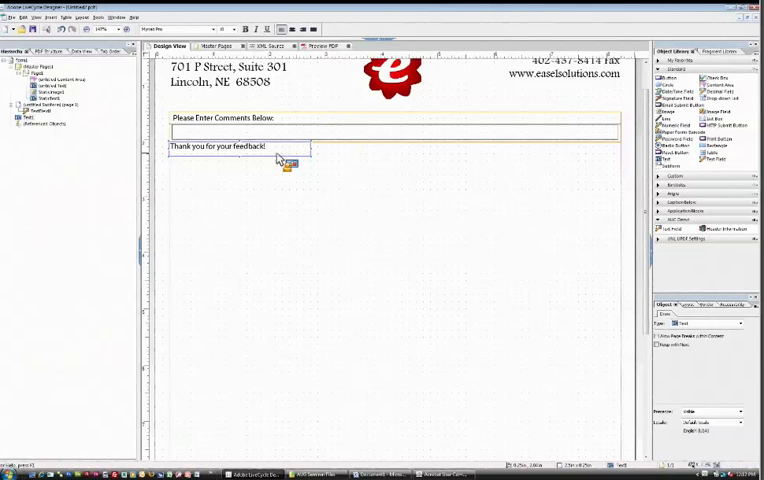
Create a new header-less master page and enlarge its content area
left_click(222, 44)
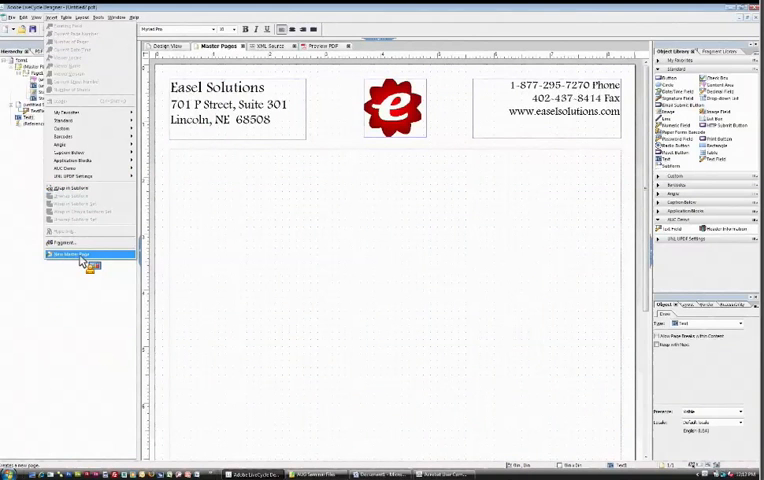
left_click(64, 254)
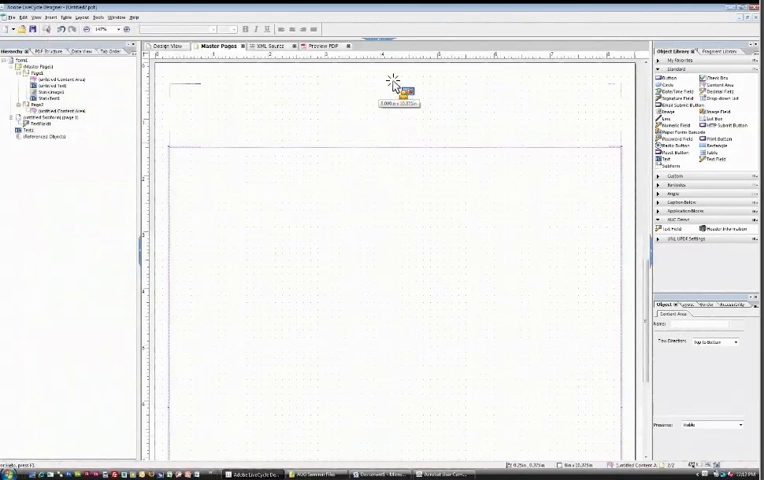
left_click_drag(398, 92, 398, 130)
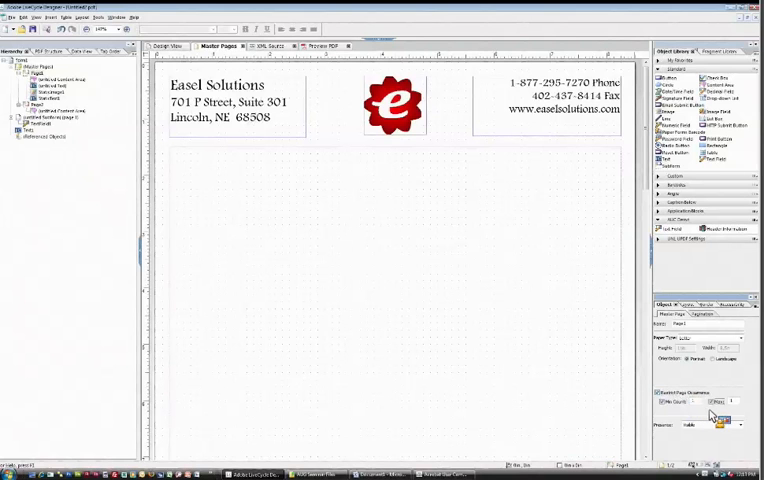
mouse_move(496, 312)
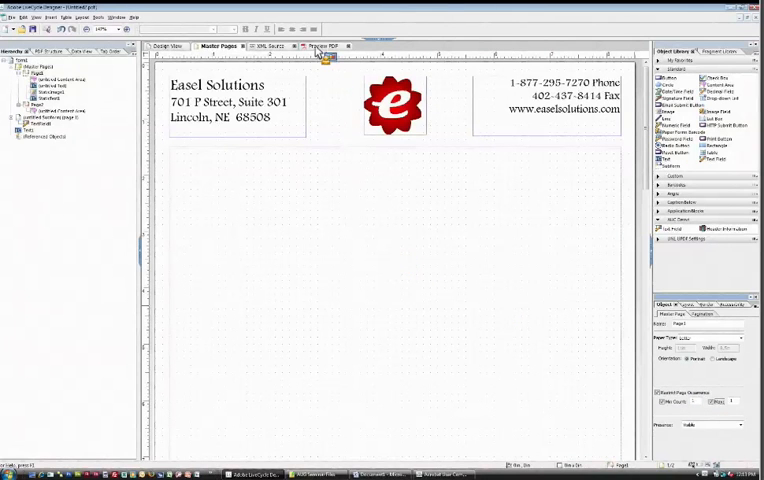
Generate a PDF preview of the form with the header master page restricted
left_click(322, 46)
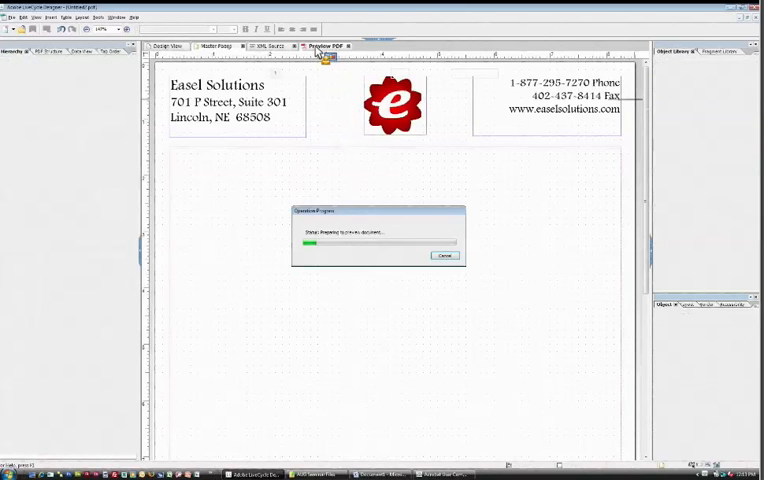